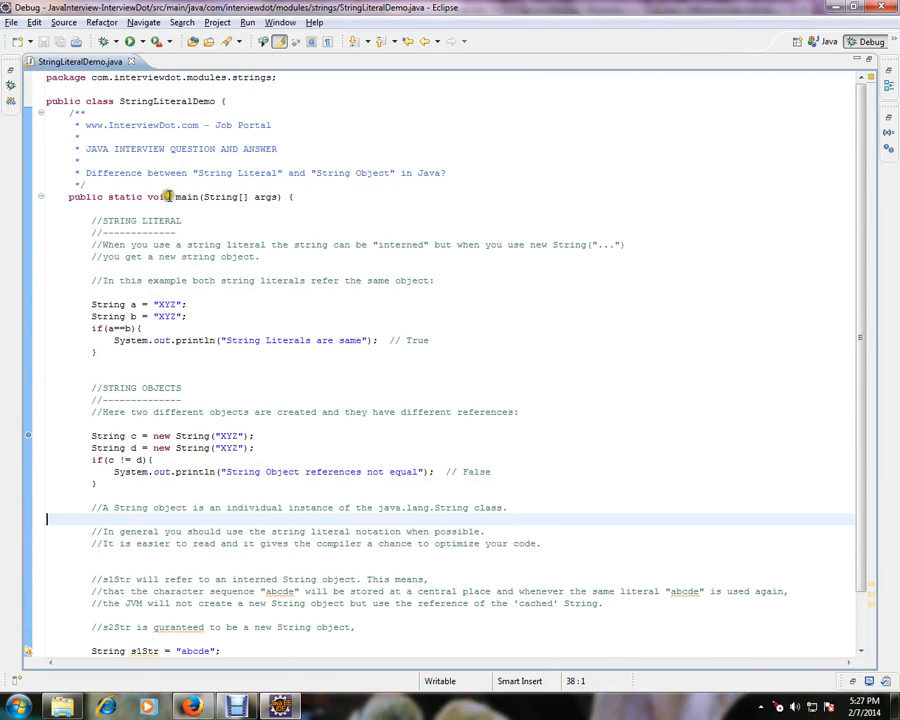
# Highlight the InterviewDot.com header, the literal-vs-object question, 'interned' comment and the literal comparison block.
pyautogui.doubleClick(143, 124)
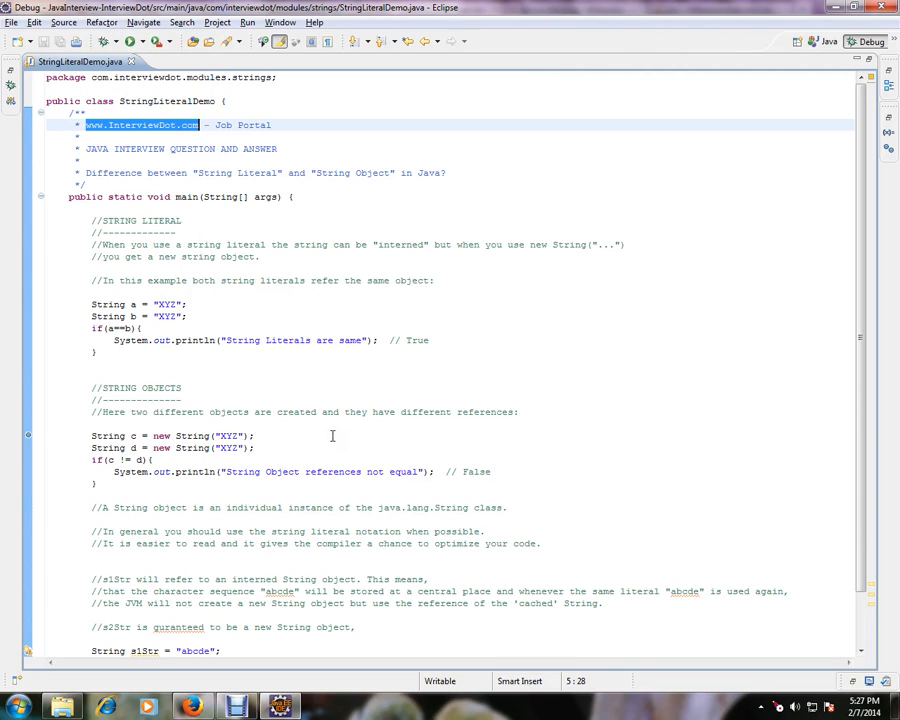
pyautogui.moveTo(325, 400)
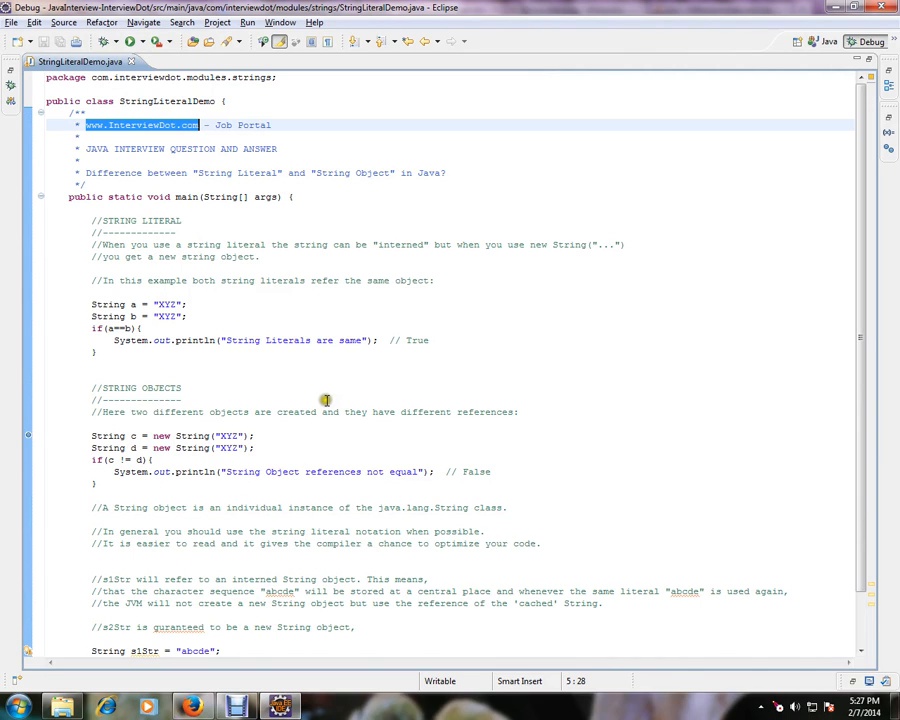
pyautogui.click(448, 173)
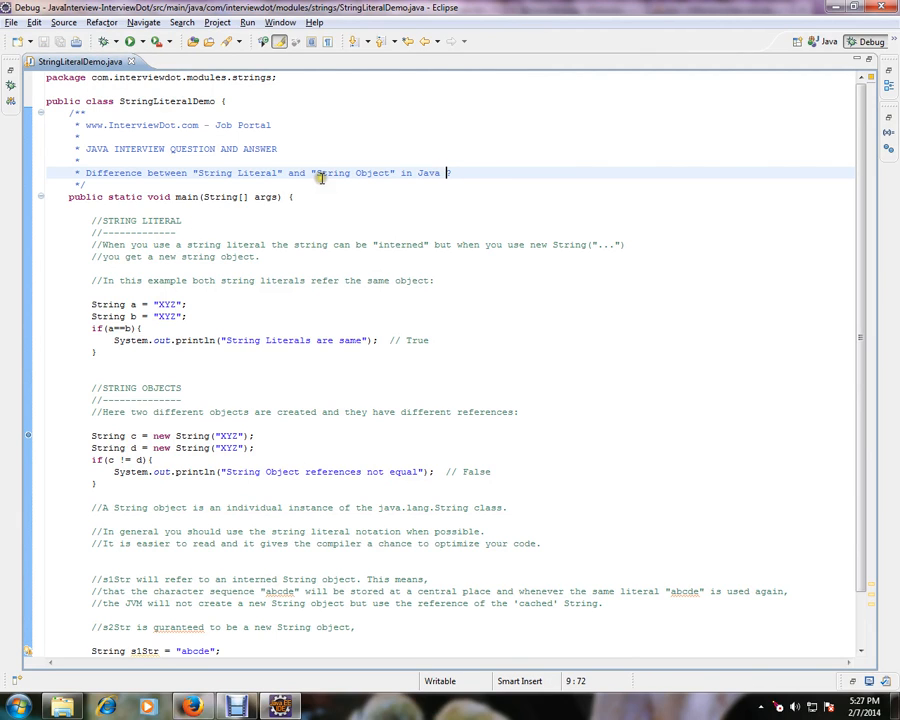
pyautogui.moveTo(326, 188)
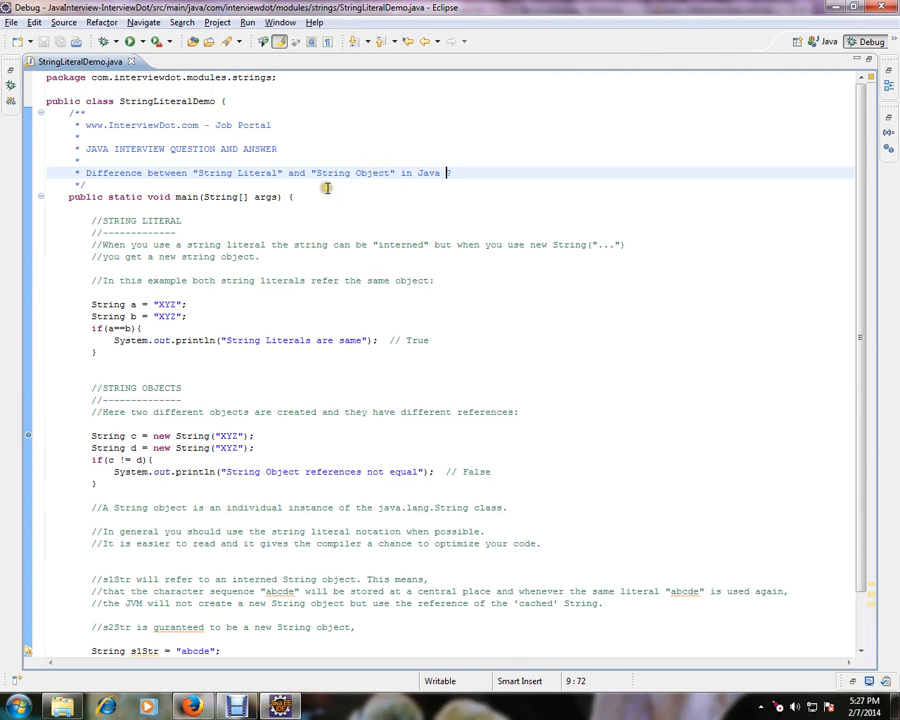
pyautogui.moveTo(130, 255)
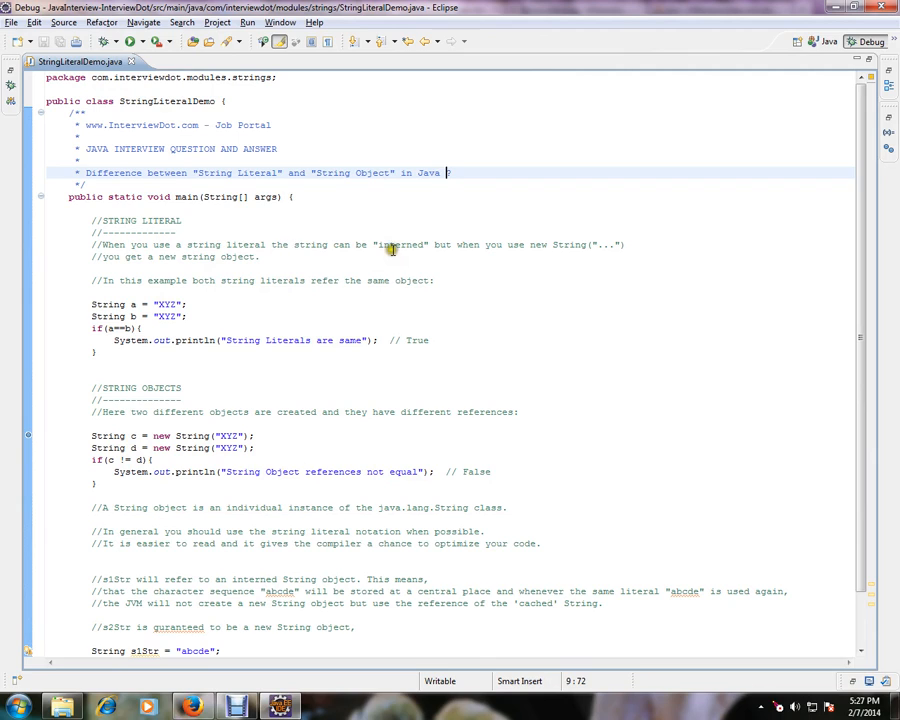
pyautogui.doubleClick(399, 244)
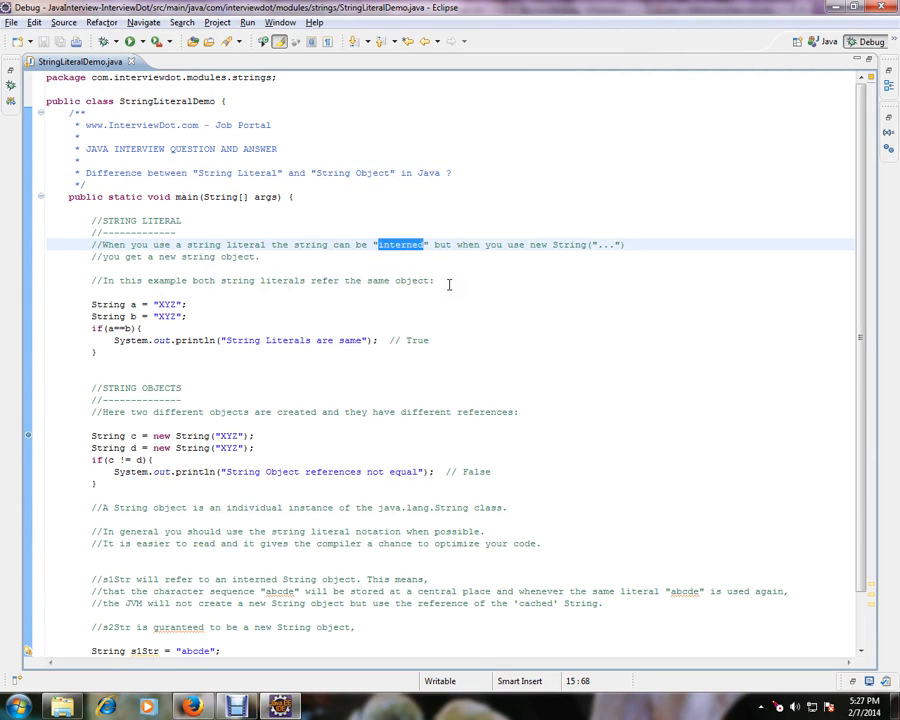
pyautogui.moveTo(158, 263)
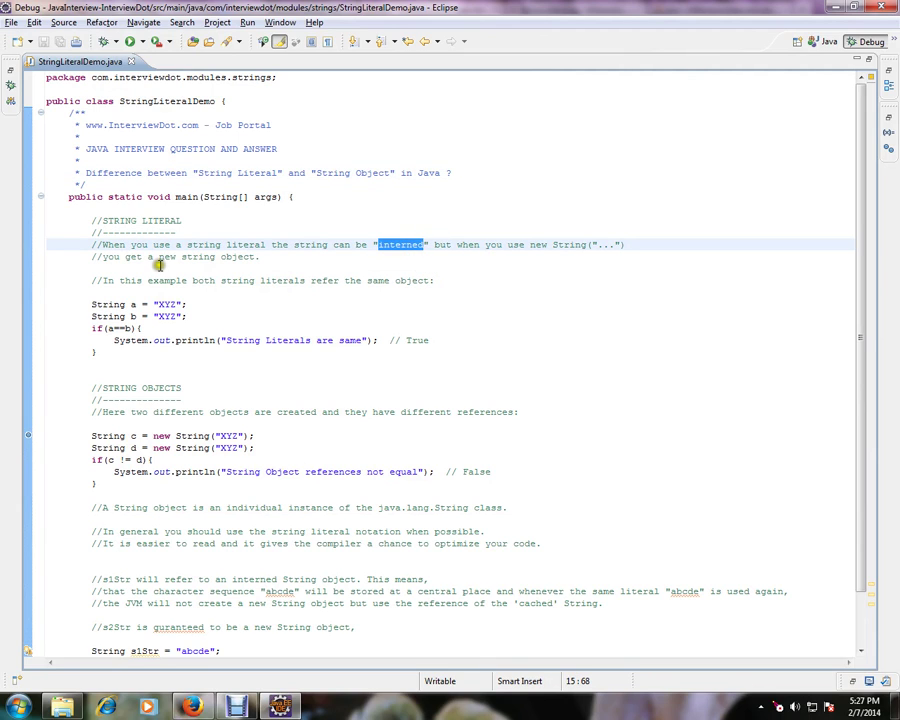
pyautogui.moveTo(231, 298)
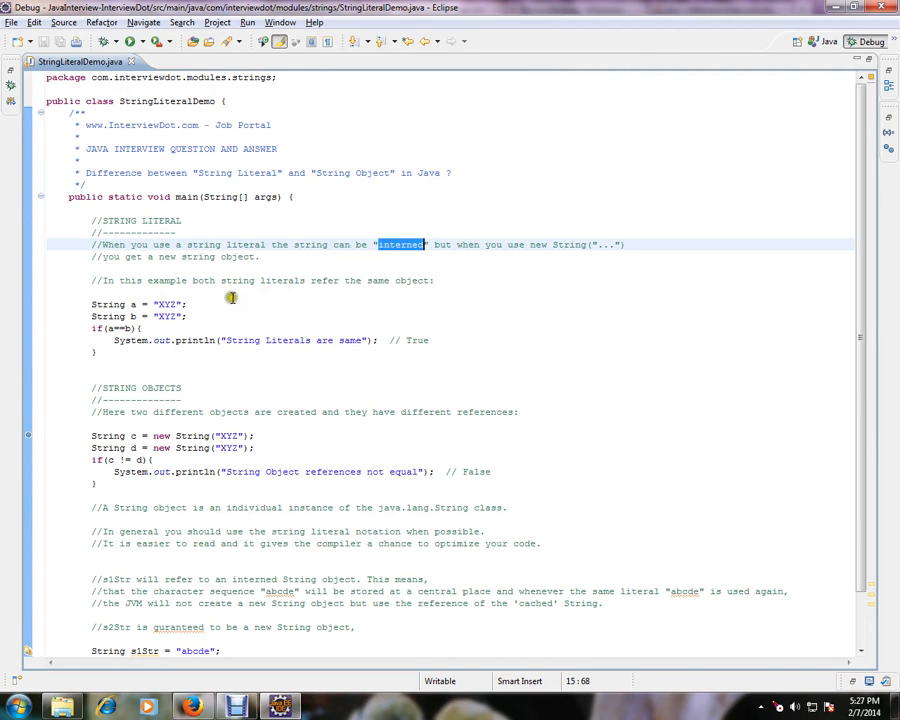
pyautogui.moveTo(314, 298)
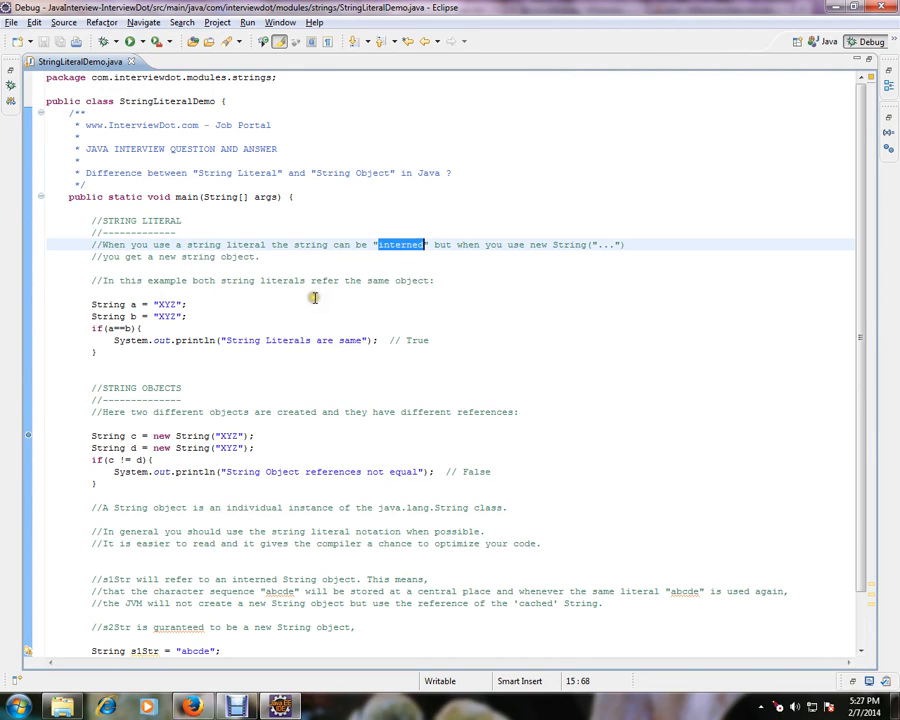
pyautogui.moveTo(117, 304)
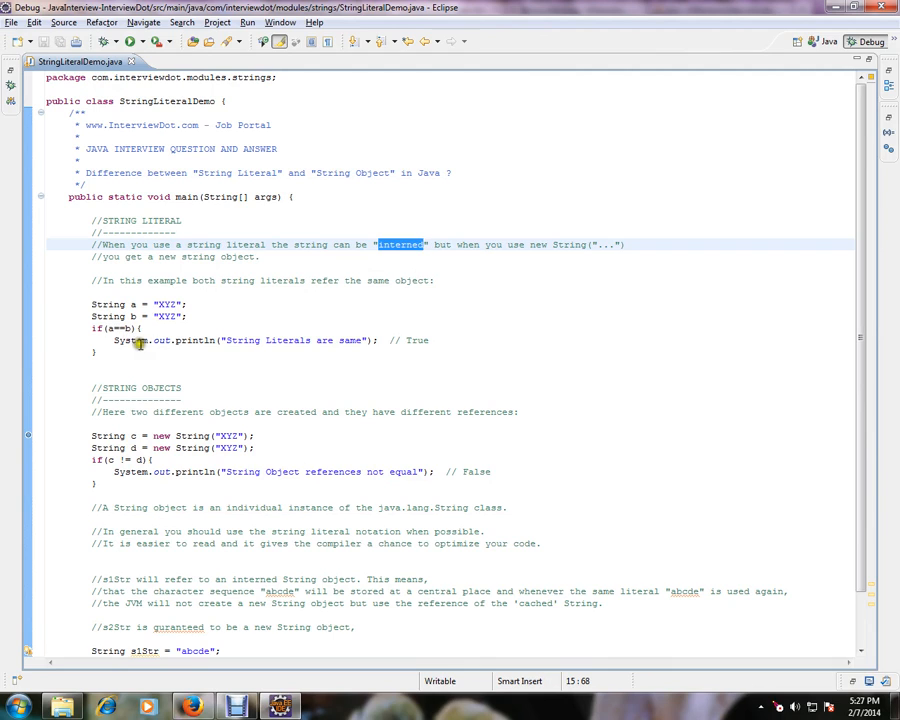
pyautogui.moveTo(143, 304)
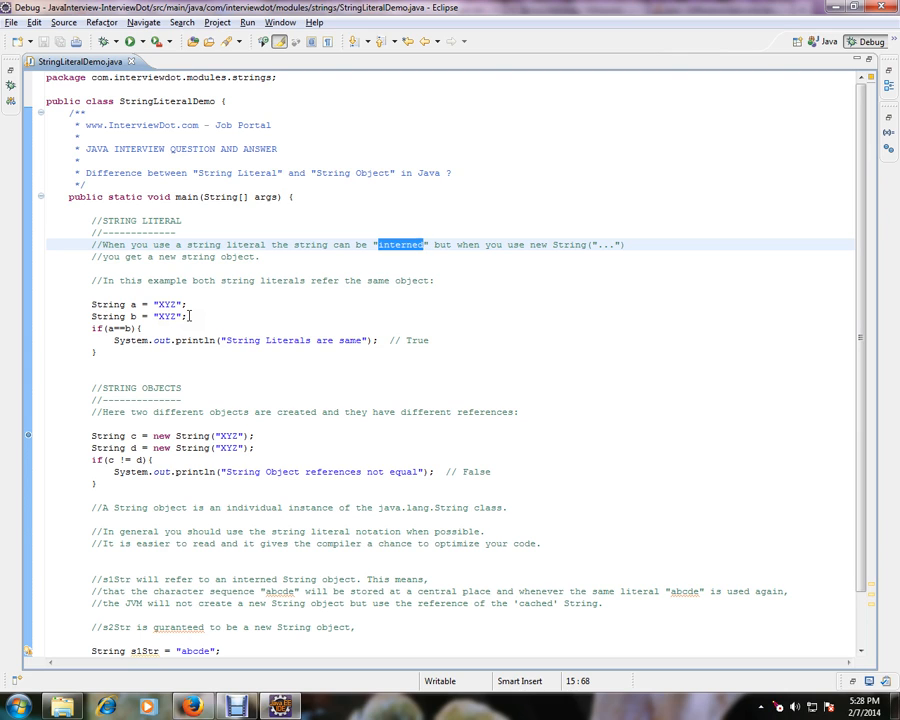
pyautogui.moveTo(137, 316)
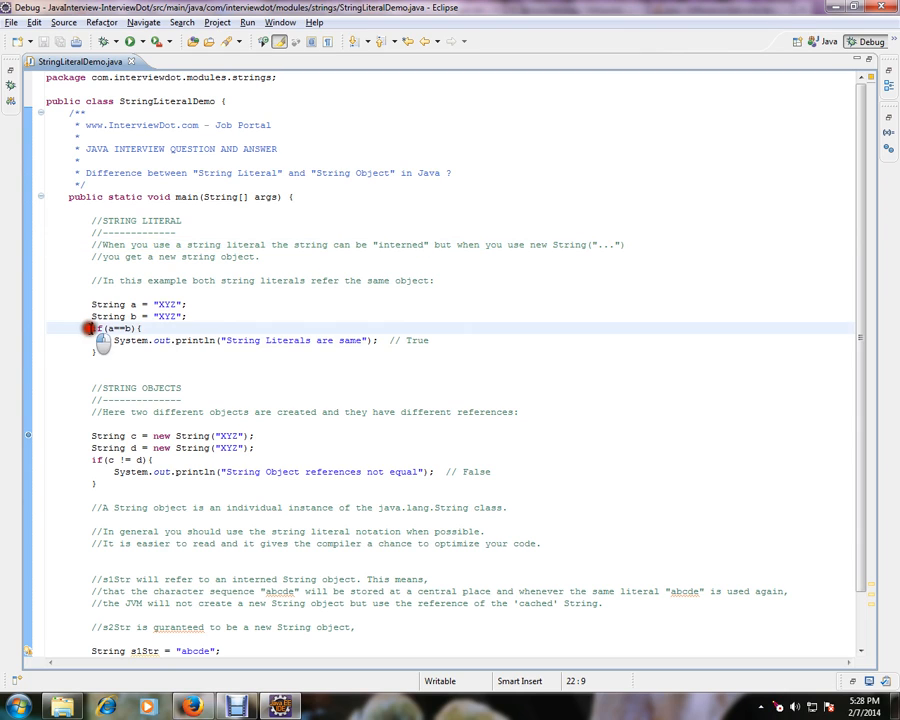
pyautogui.moveTo(95, 329); pyautogui.dragTo(200, 352)
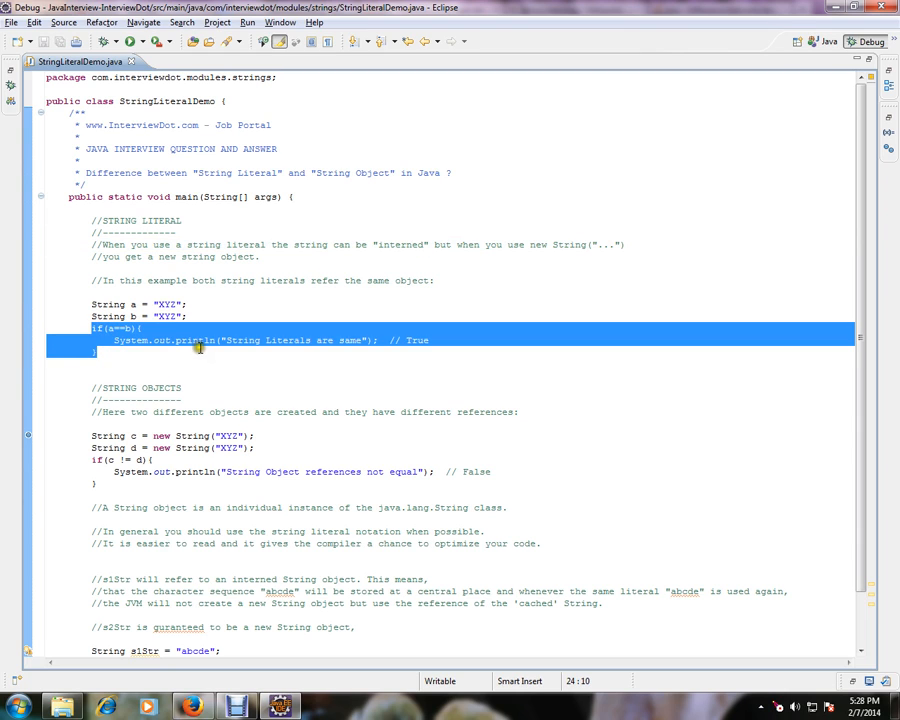
pyautogui.scroll(3)
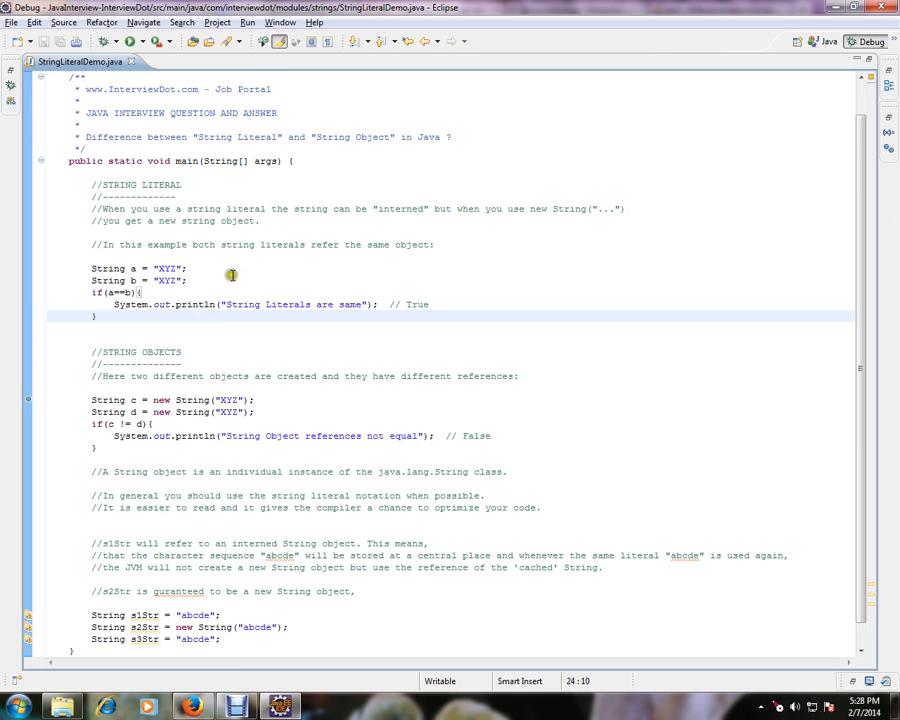
pyautogui.moveTo(255, 284)
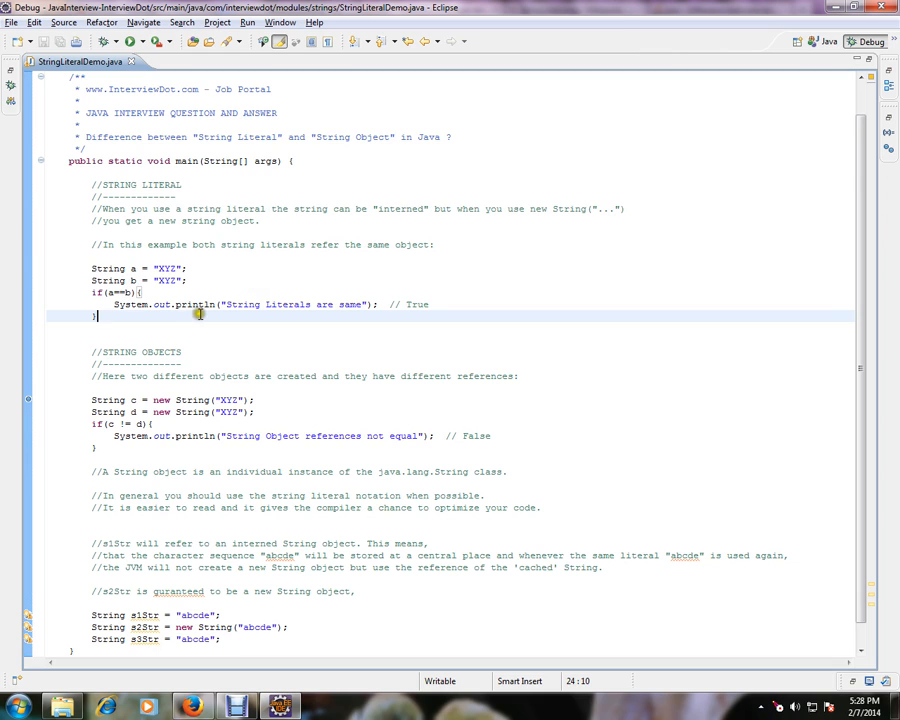
pyautogui.scroll(3)
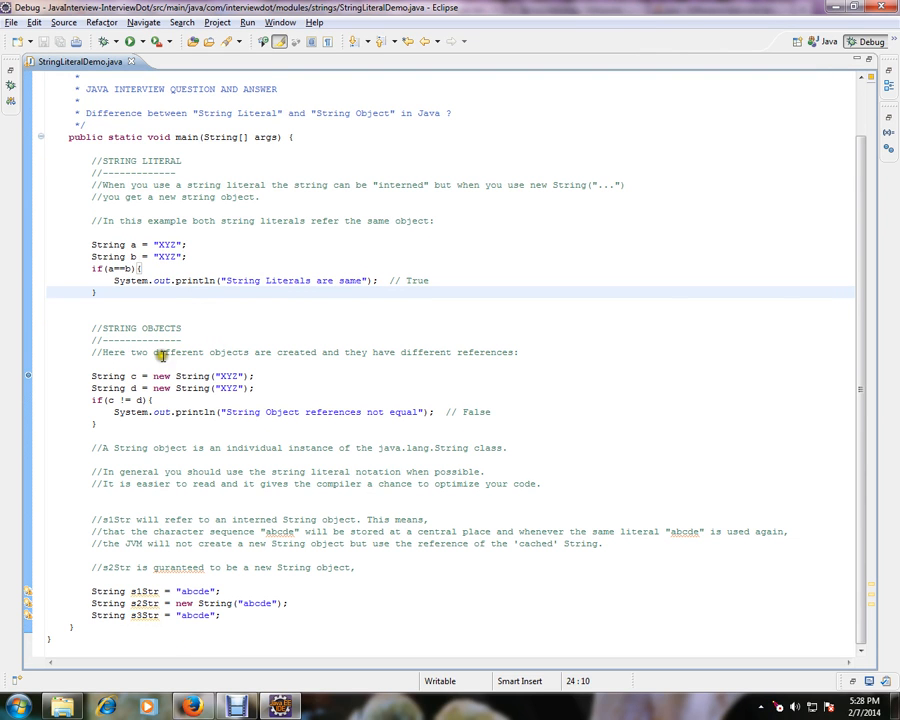
pyautogui.moveTo(333, 355)
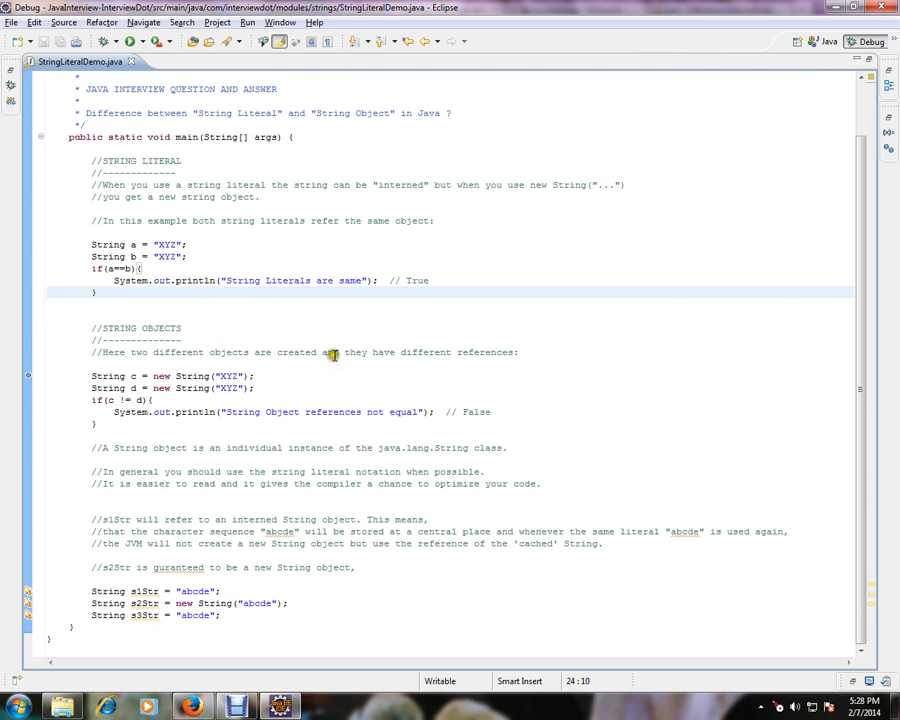
pyautogui.moveTo(210, 379)
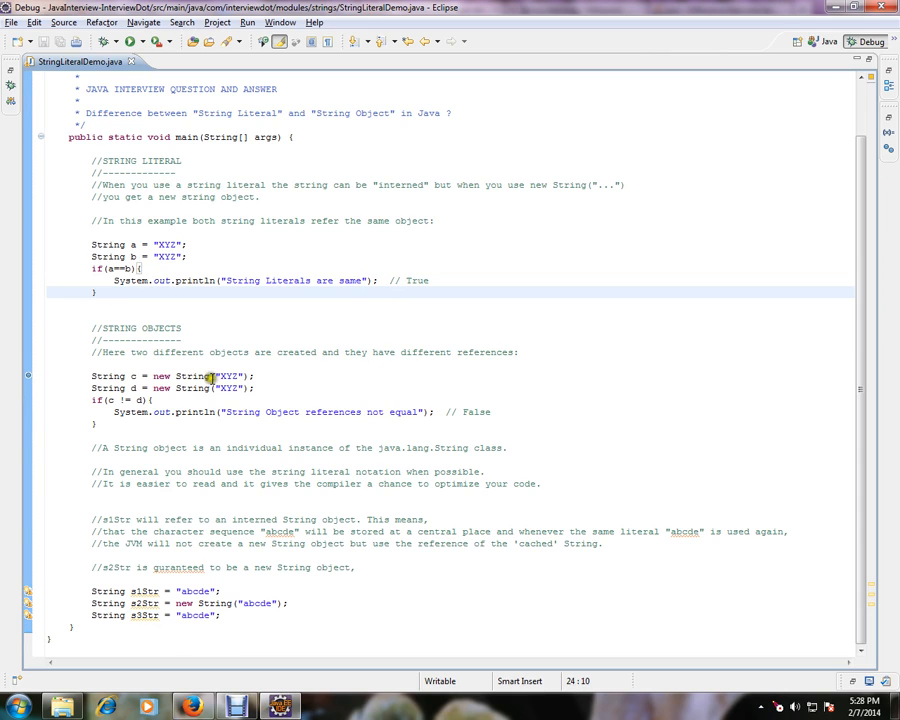
pyautogui.moveTo(150, 376)
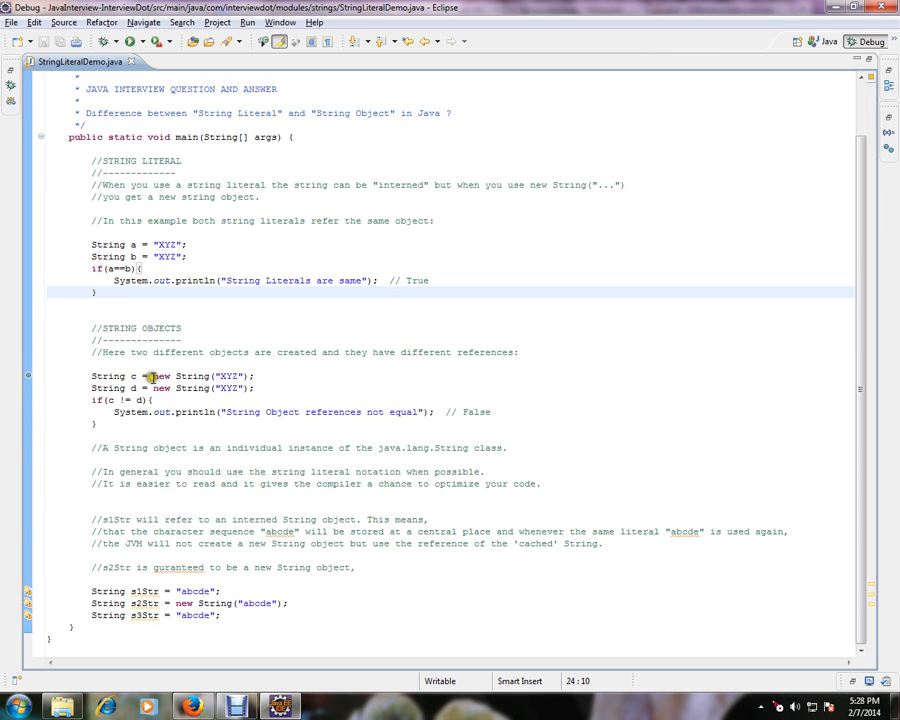
# Highlight String d's XYZ value, the c/d object comparison block and java.lang.String.
pyautogui.doubleClick(175, 375)
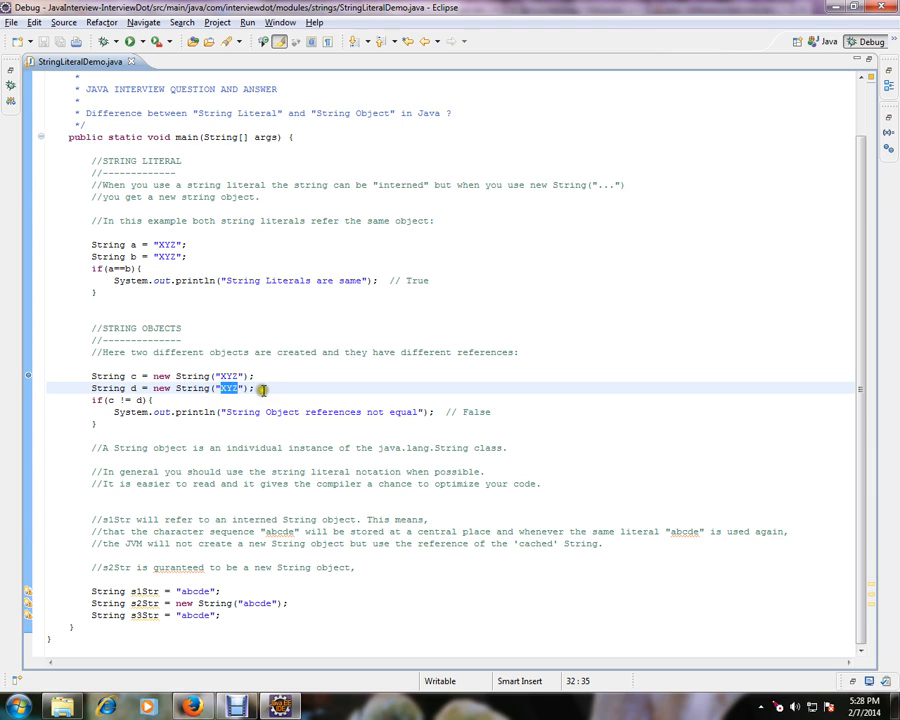
pyautogui.moveTo(193, 375)
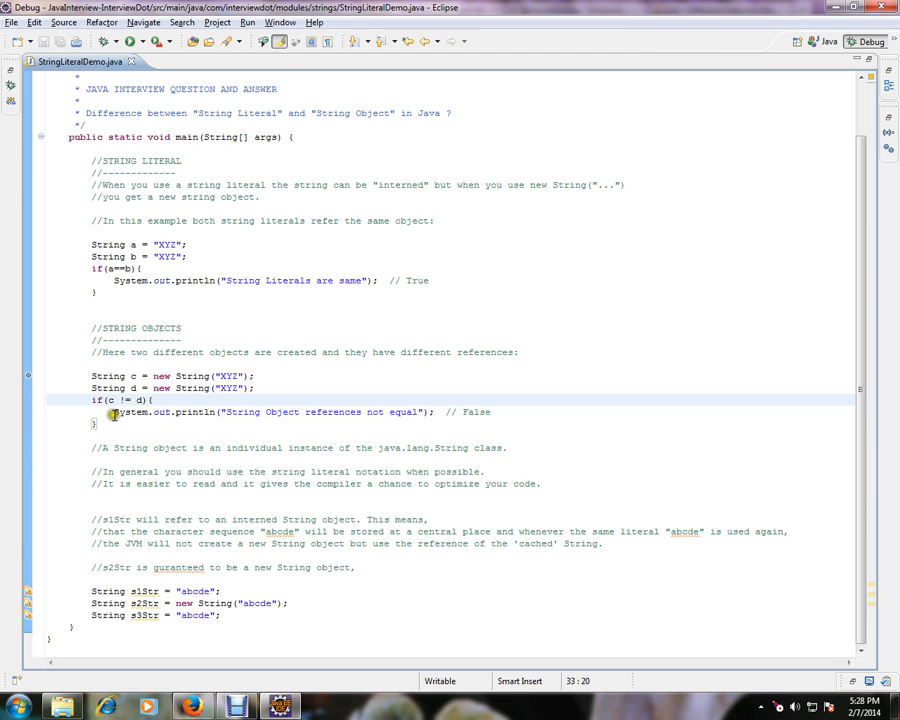
pyautogui.moveTo(113, 412); pyautogui.dragTo(165, 424)
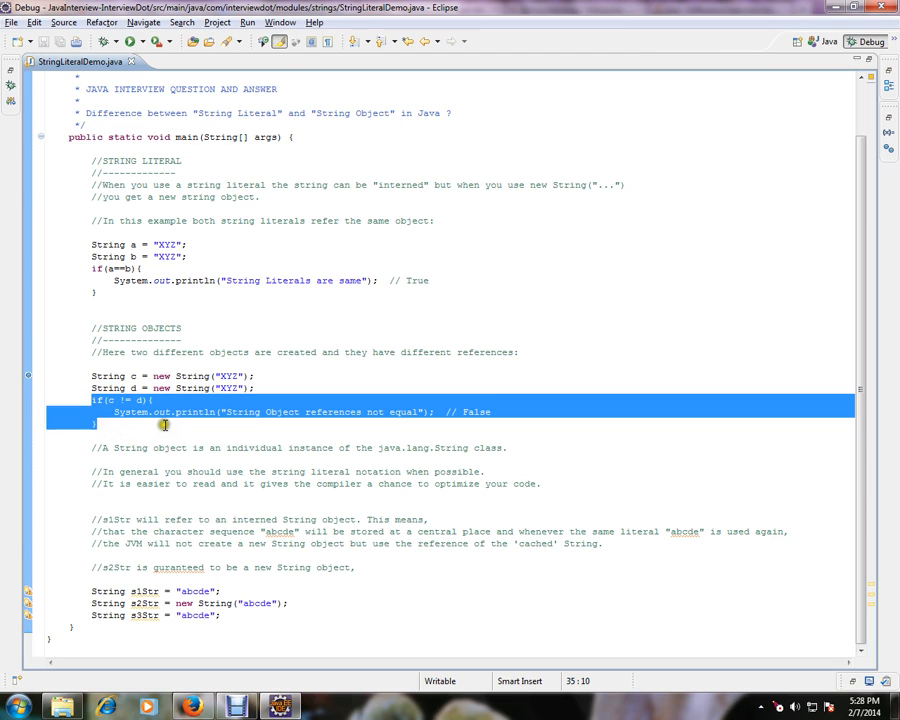
pyautogui.click(171, 424)
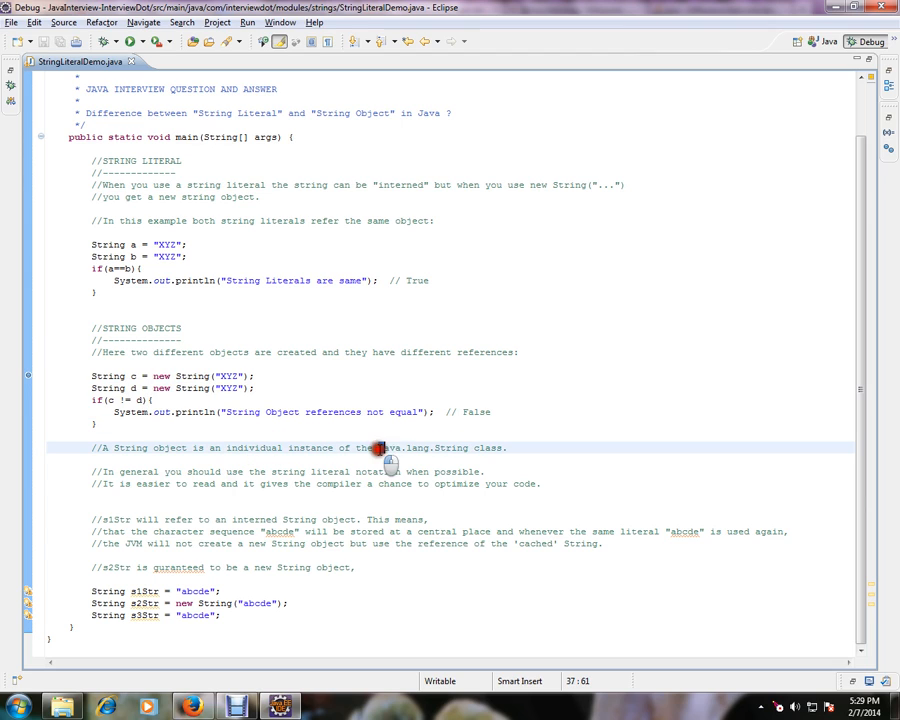
pyautogui.doubleClick(423, 447)
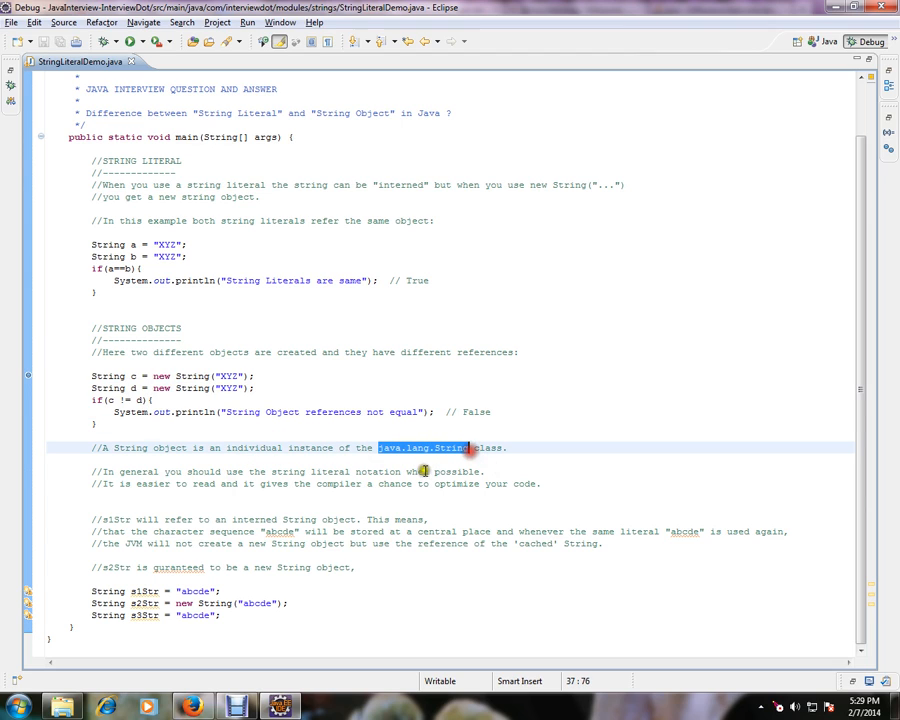
pyautogui.moveTo(298, 476)
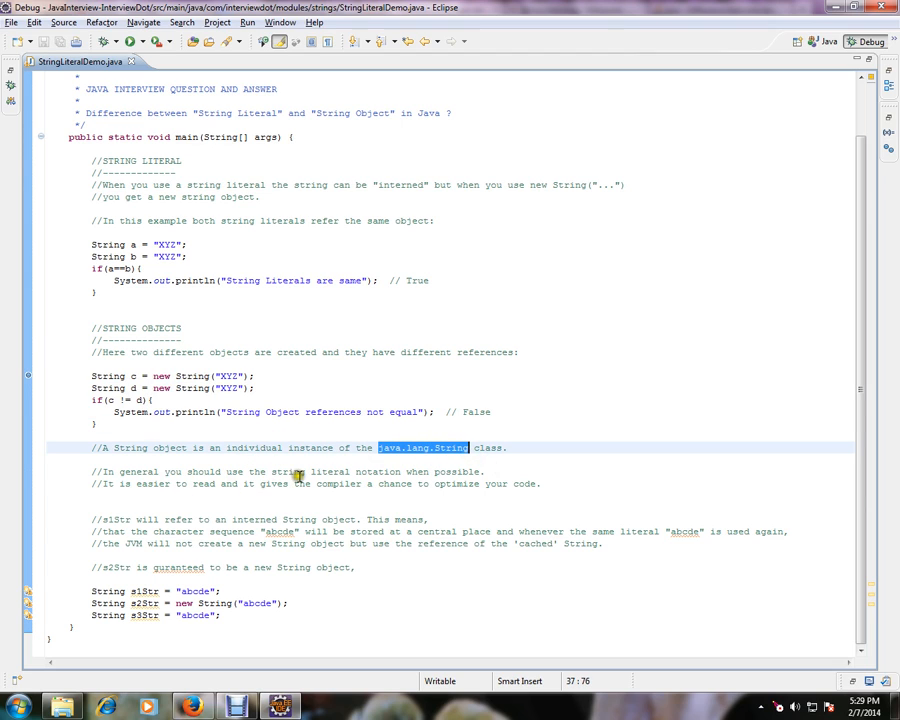
pyautogui.moveTo(328, 467)
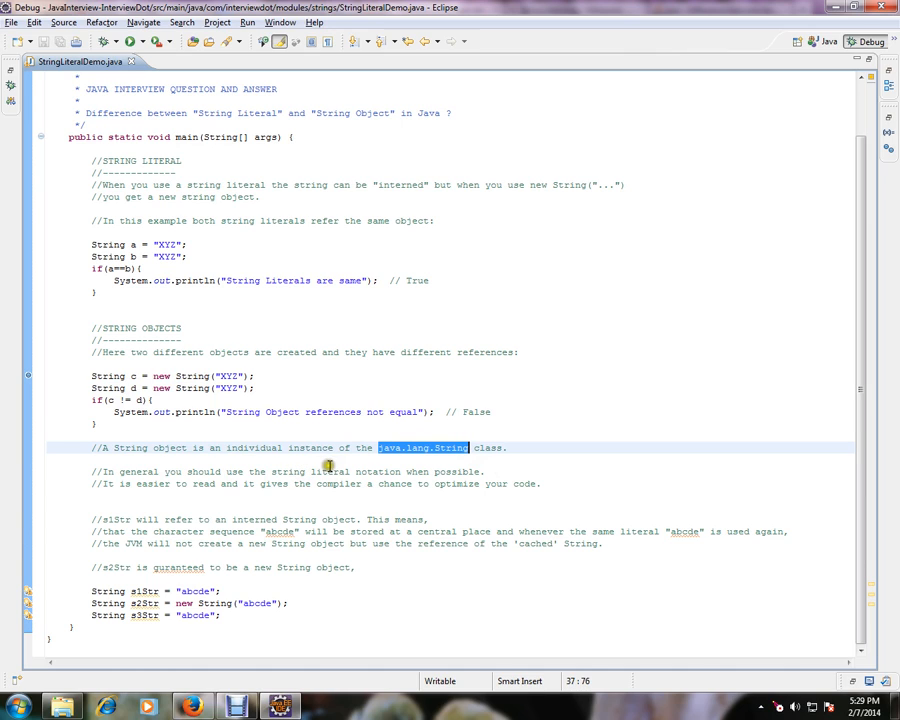
pyautogui.moveTo(245, 483)
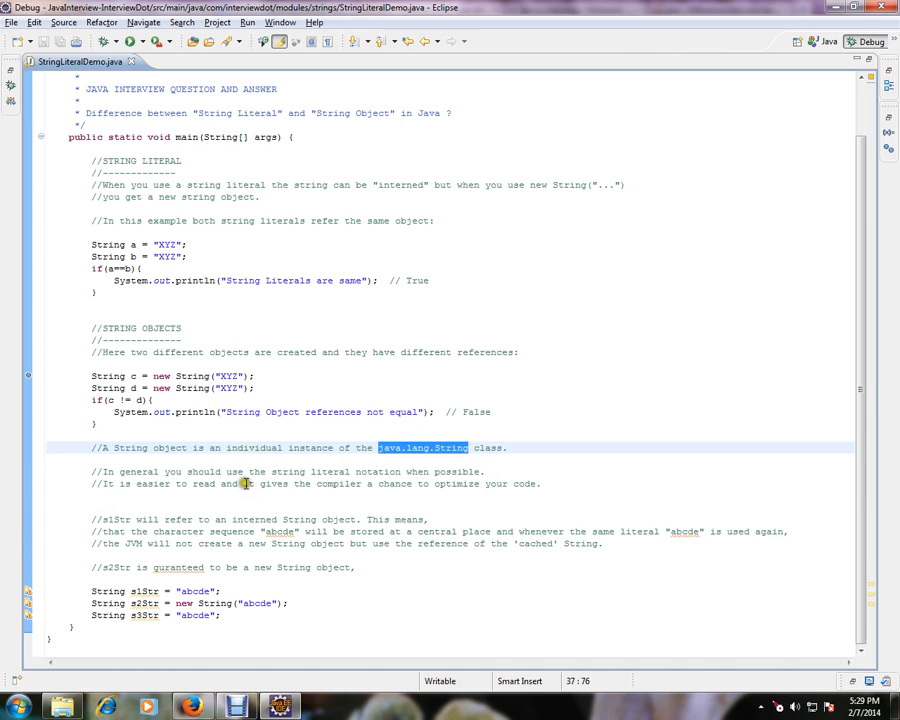
pyautogui.moveTo(360, 495)
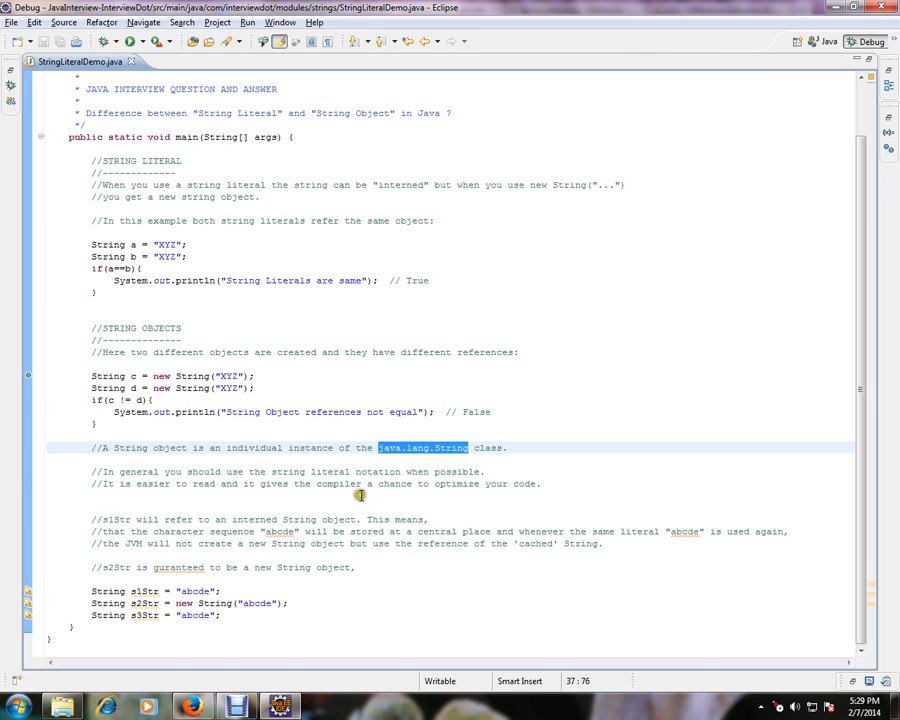
pyautogui.click(381, 497)
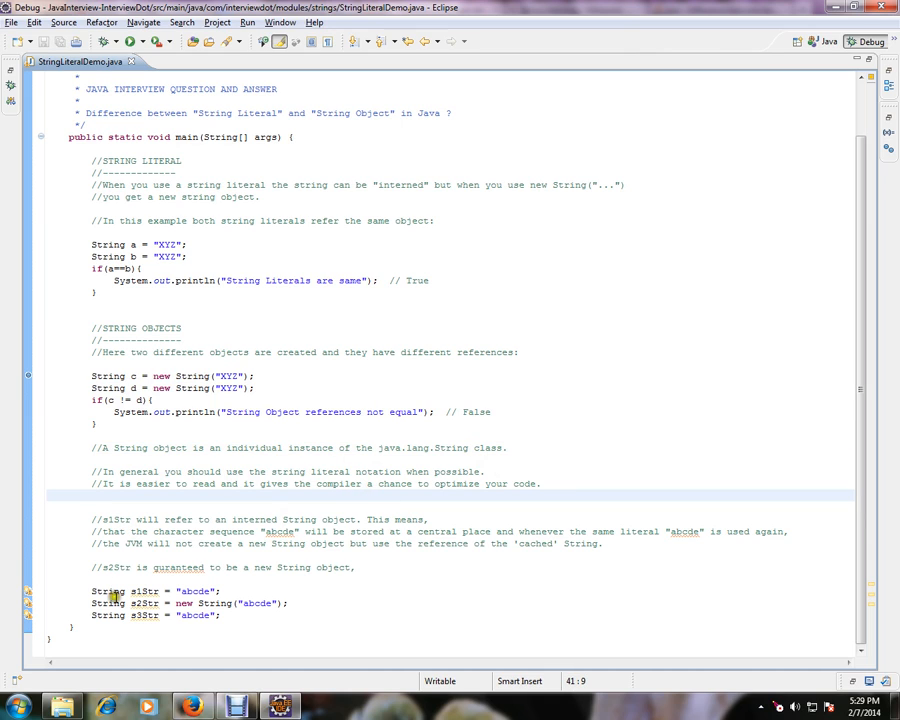
# Highlight s1Str and the interning comment, then launch Debug As Java Application.
pyautogui.doubleClick(142, 591)
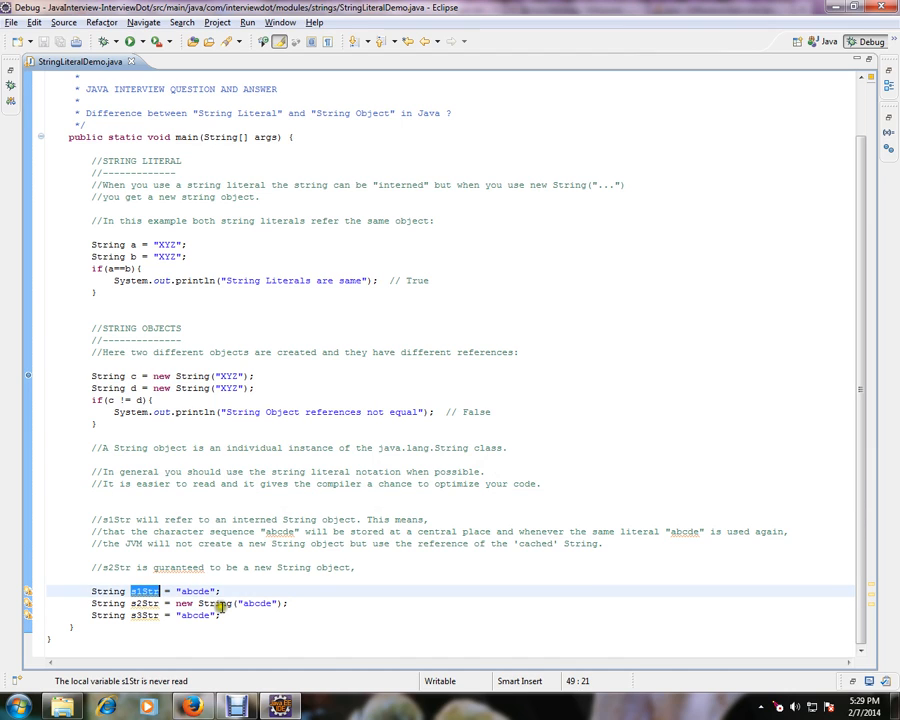
pyautogui.moveTo(176, 603)
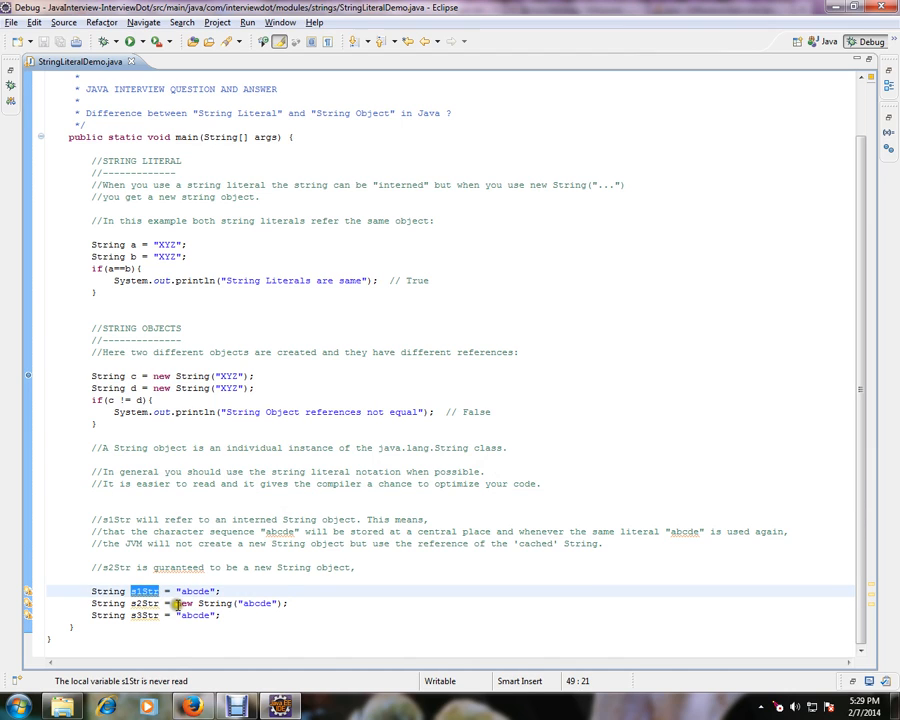
pyautogui.doubleClick(200, 603)
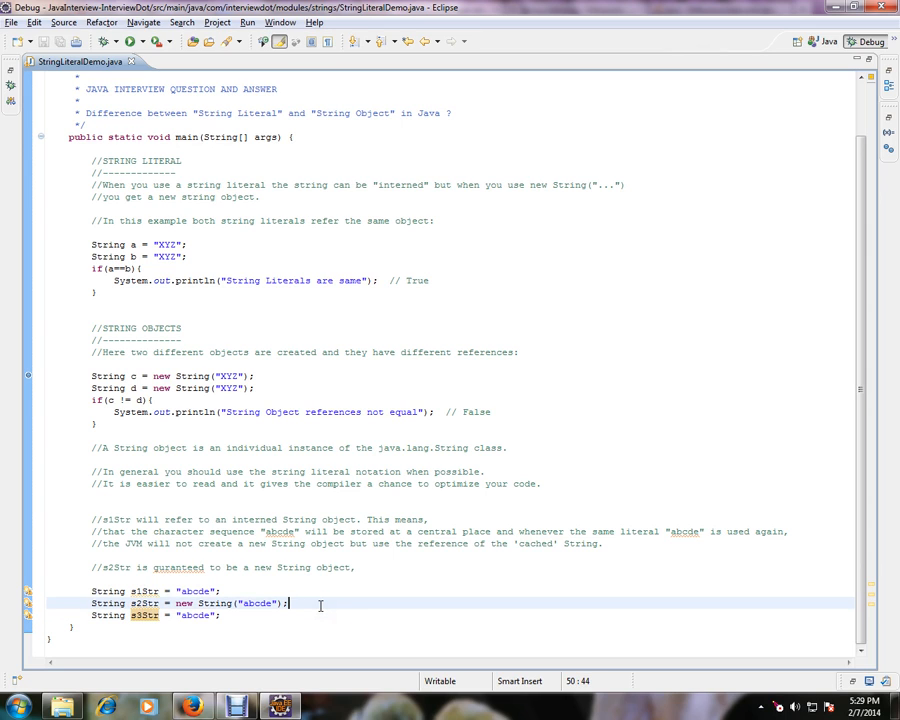
pyautogui.moveTo(130, 531)
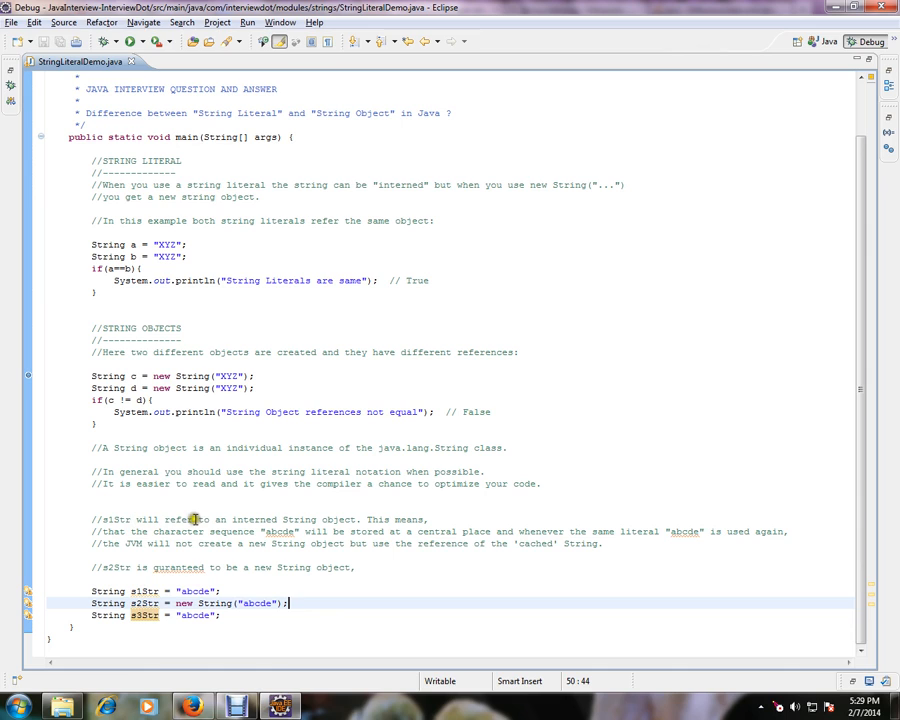
pyautogui.moveTo(376, 518)
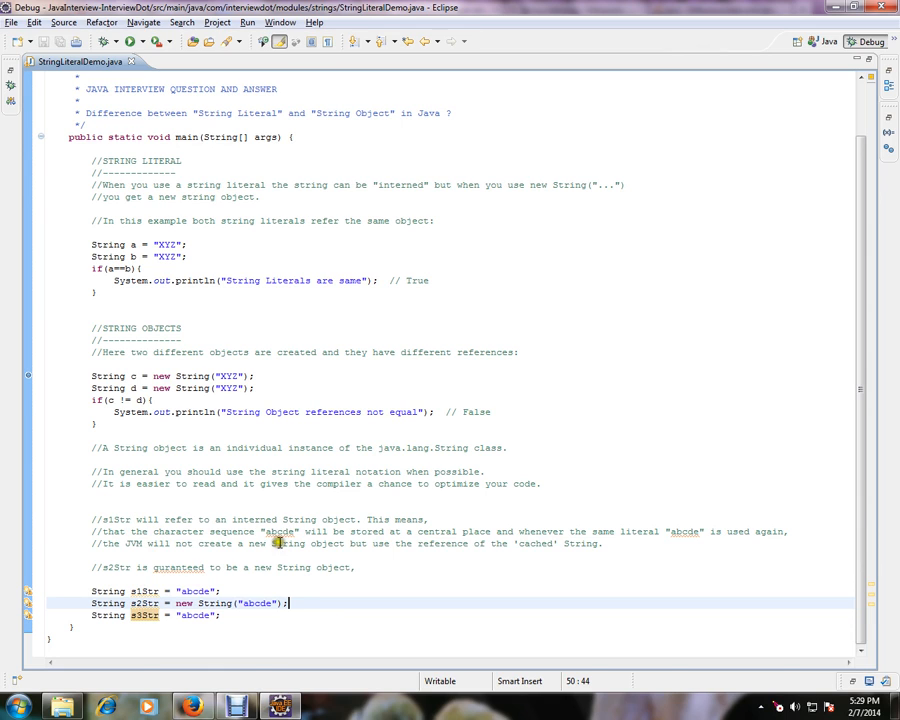
pyautogui.doubleClick(445, 531)
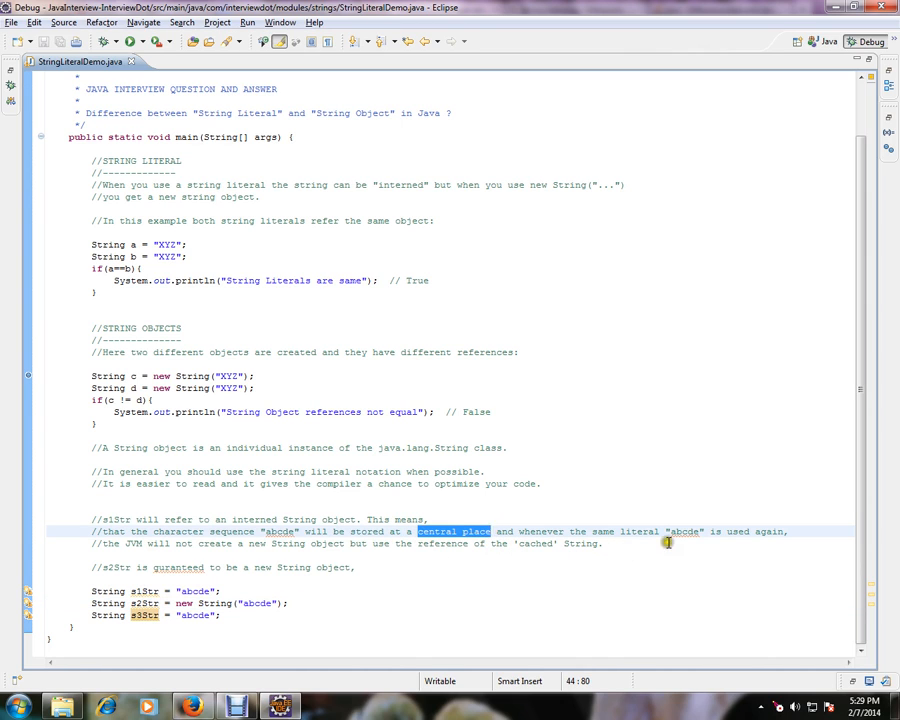
pyautogui.doubleClick(685, 531)
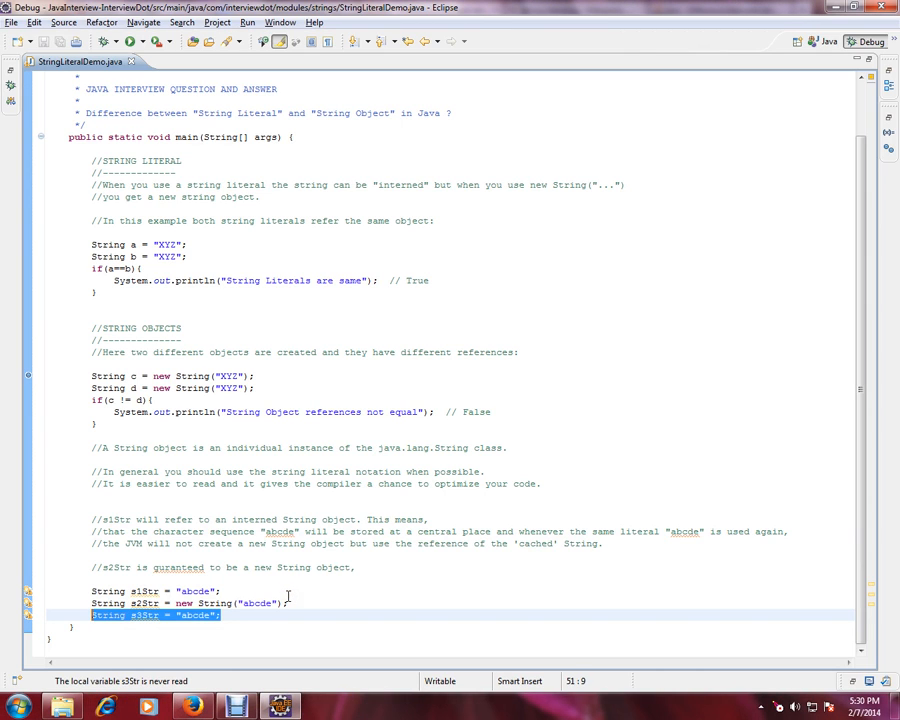
pyautogui.moveTo(372, 551)
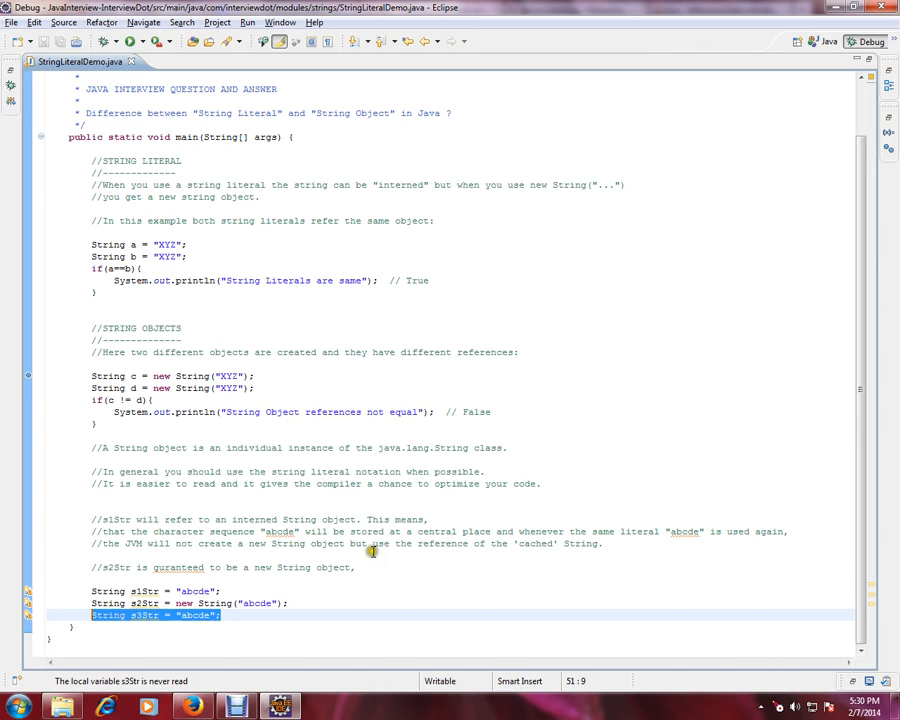
pyautogui.moveTo(363, 512)
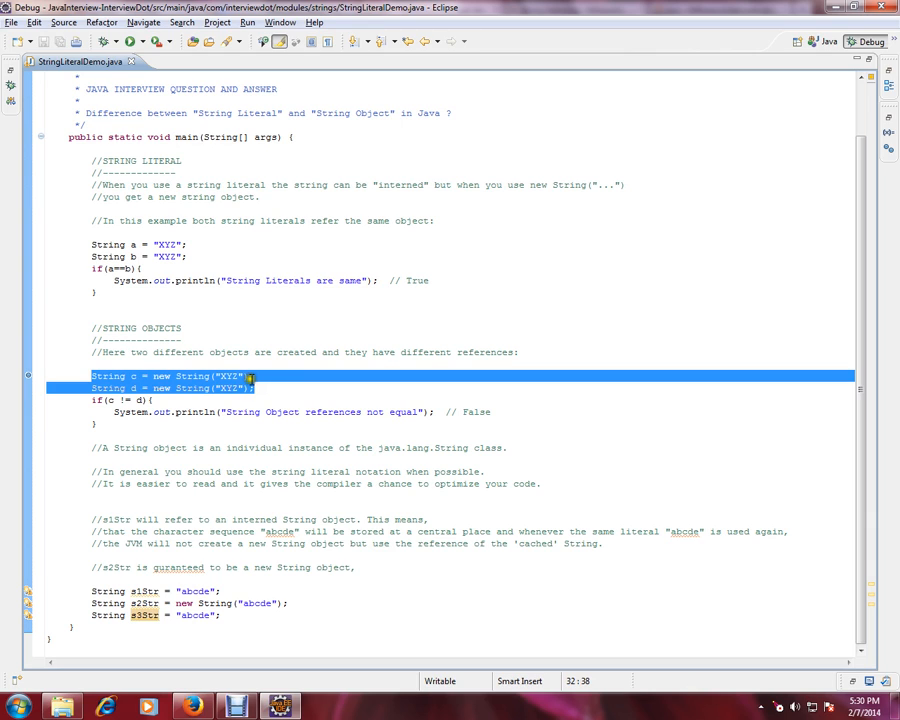
pyautogui.moveTo(284, 390)
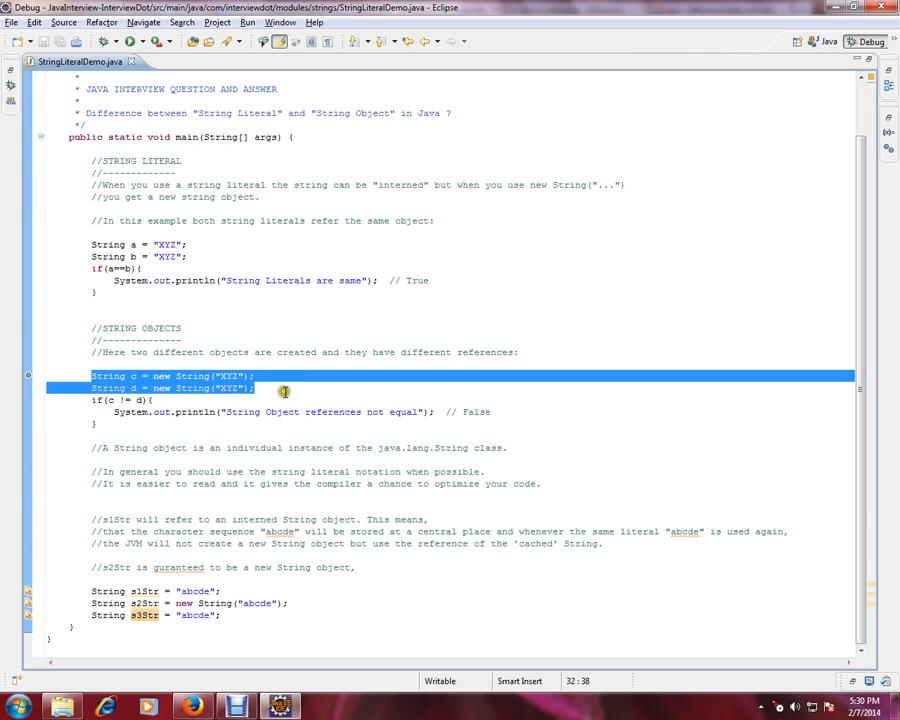
pyautogui.moveTo(298, 567)
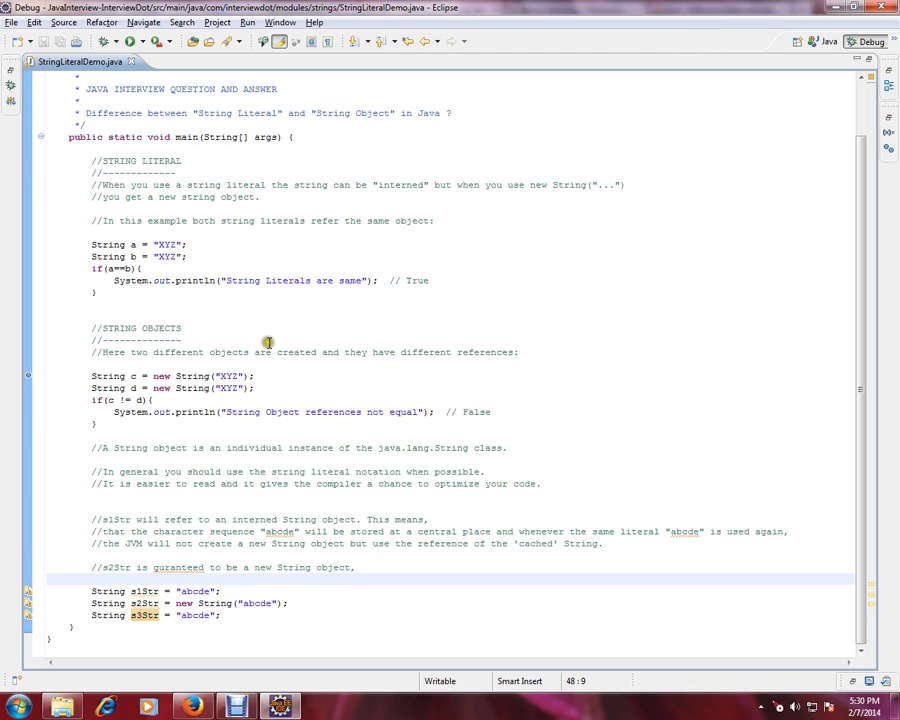
pyautogui.rightClick(267, 343)
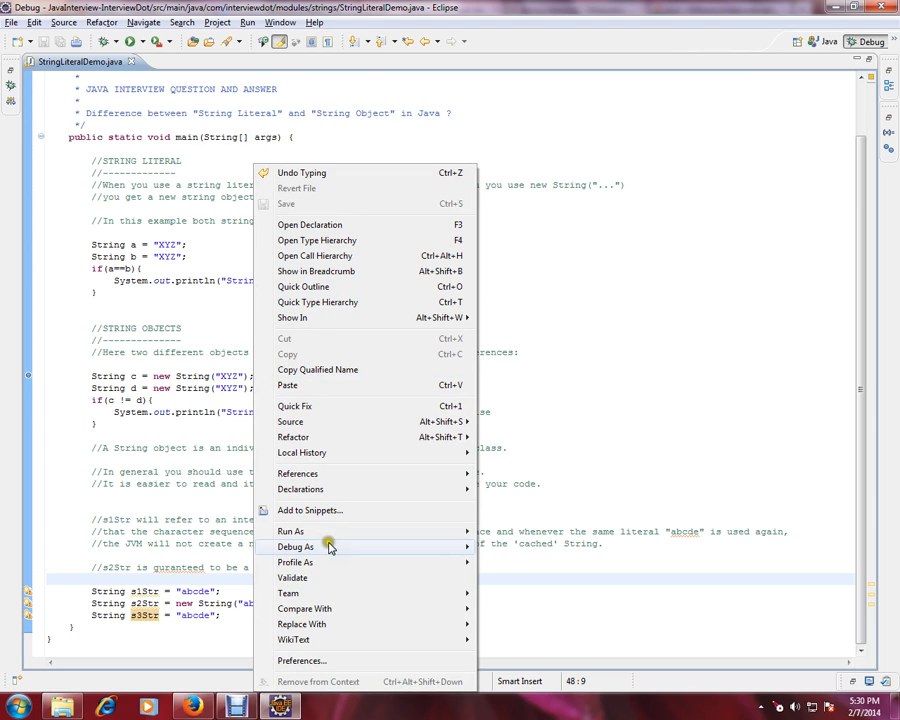
pyautogui.click(291, 531)
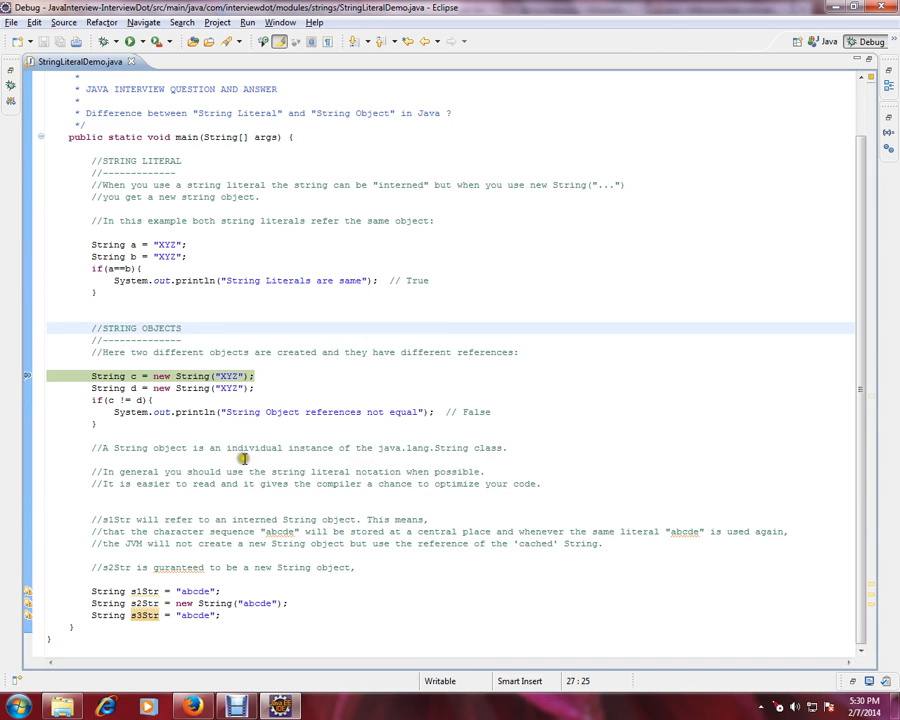
# Start the debugger, highlight Strings a and b, and resume to print the object-inequality result.
pyautogui.click(130, 41)
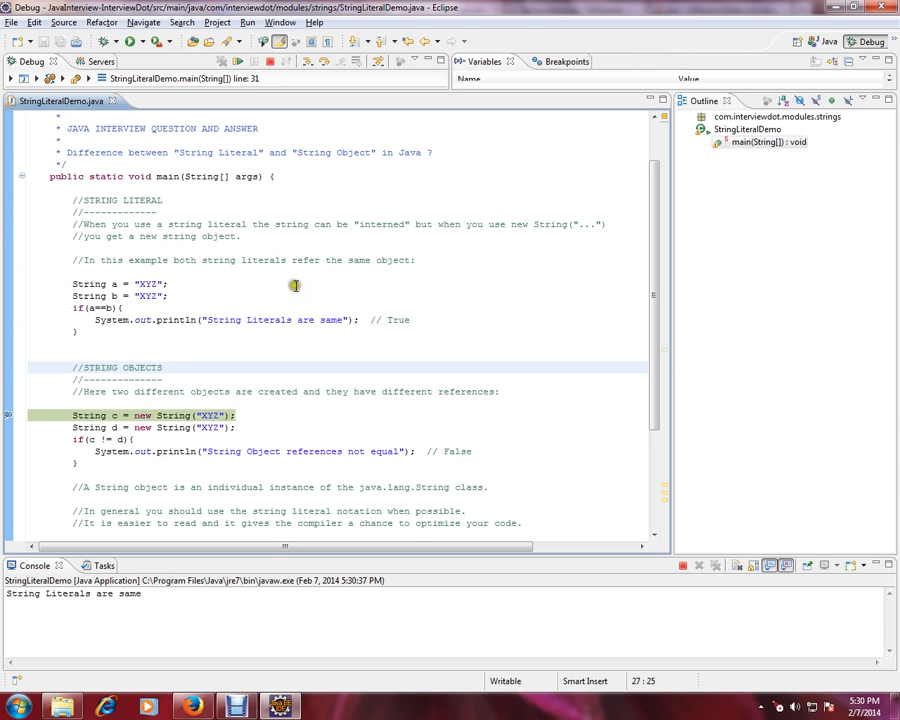
pyautogui.moveTo(12, 307)
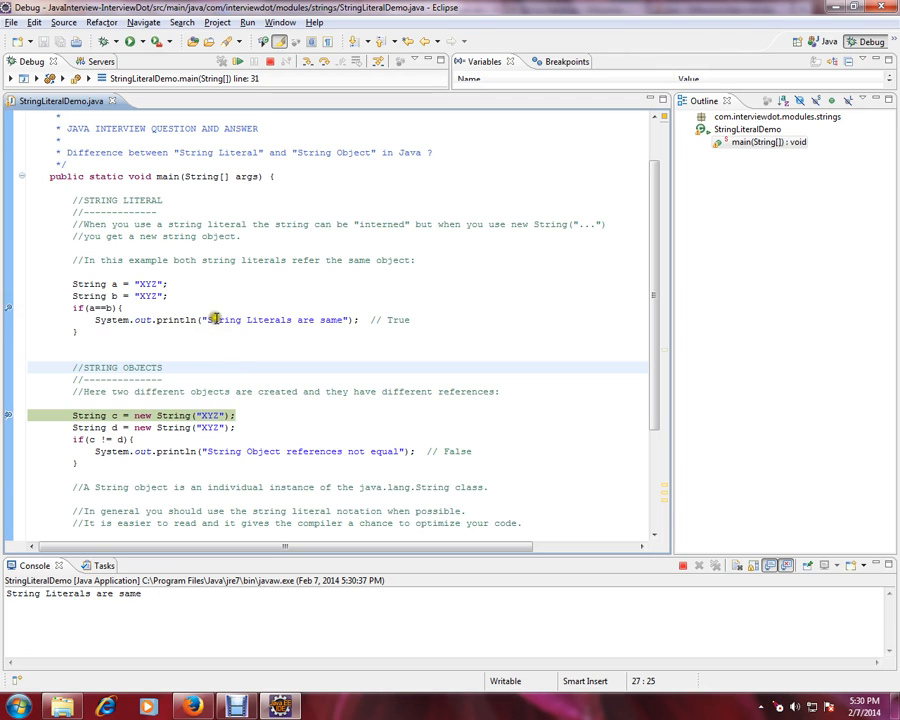
pyautogui.moveTo(173, 439)
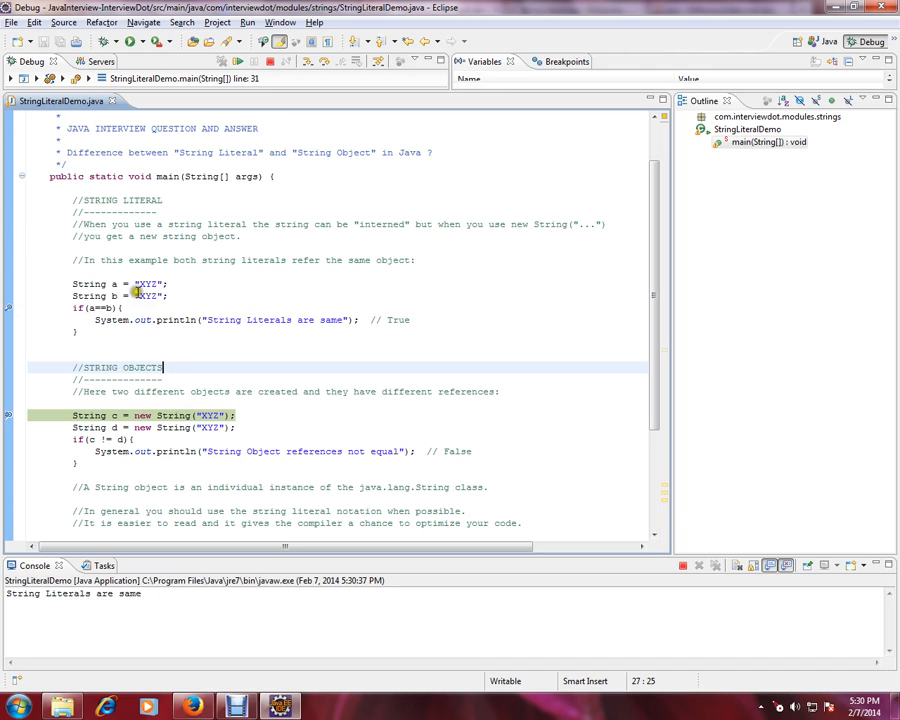
pyautogui.moveTo(72, 284); pyautogui.dragTo(172, 296)
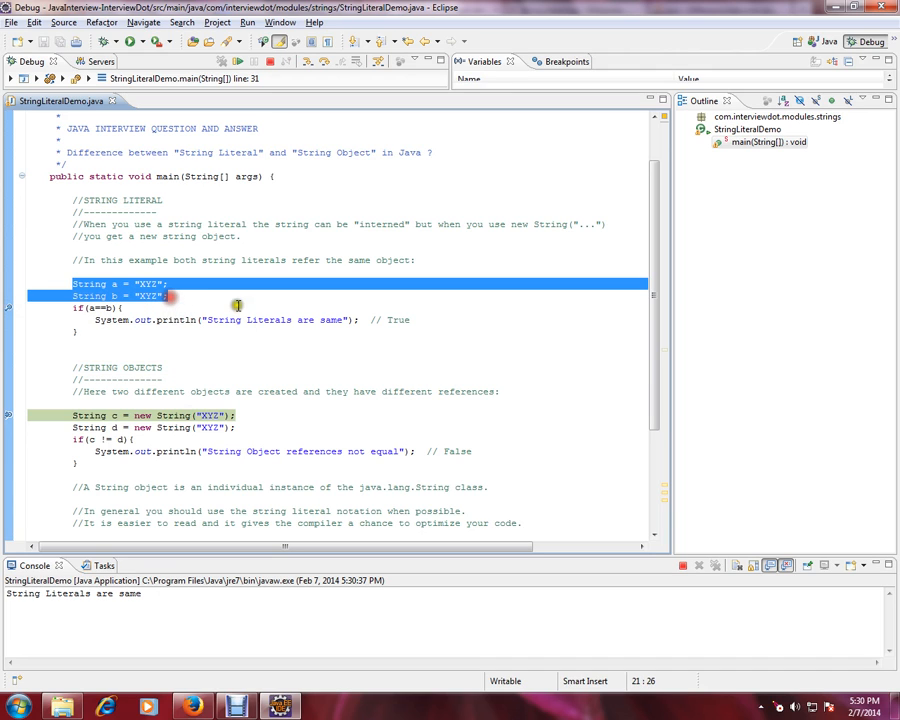
pyautogui.click(270, 427)
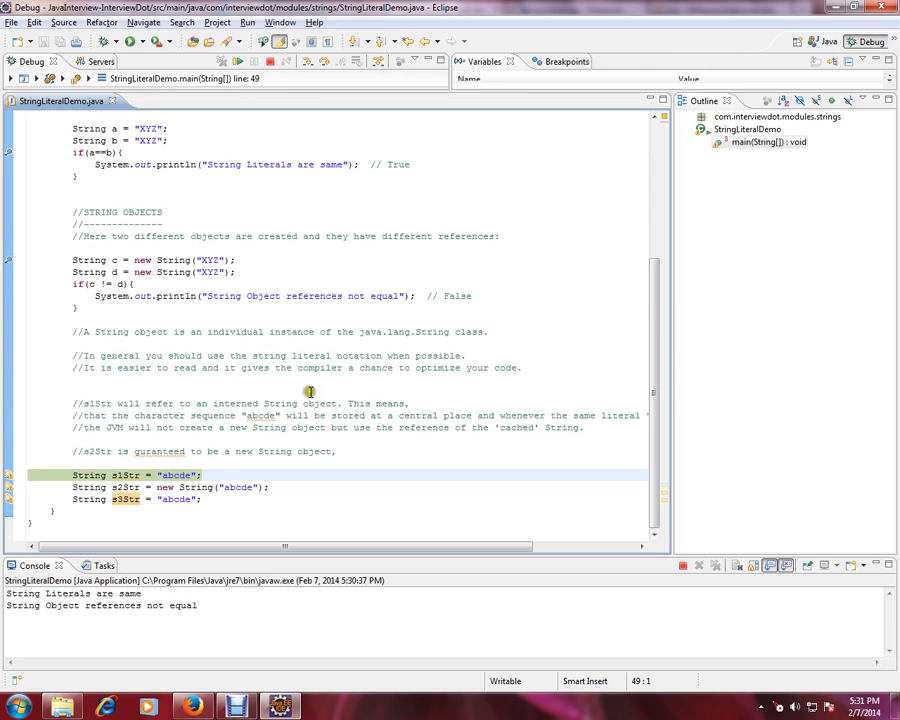
pyautogui.moveTo(82, 260)
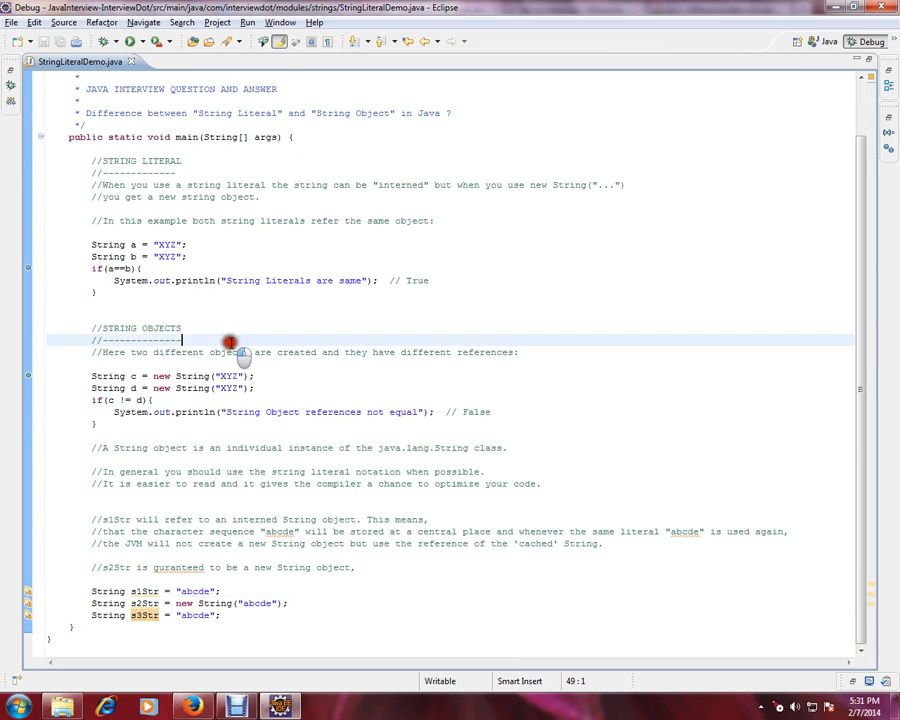
pyautogui.scroll(3)
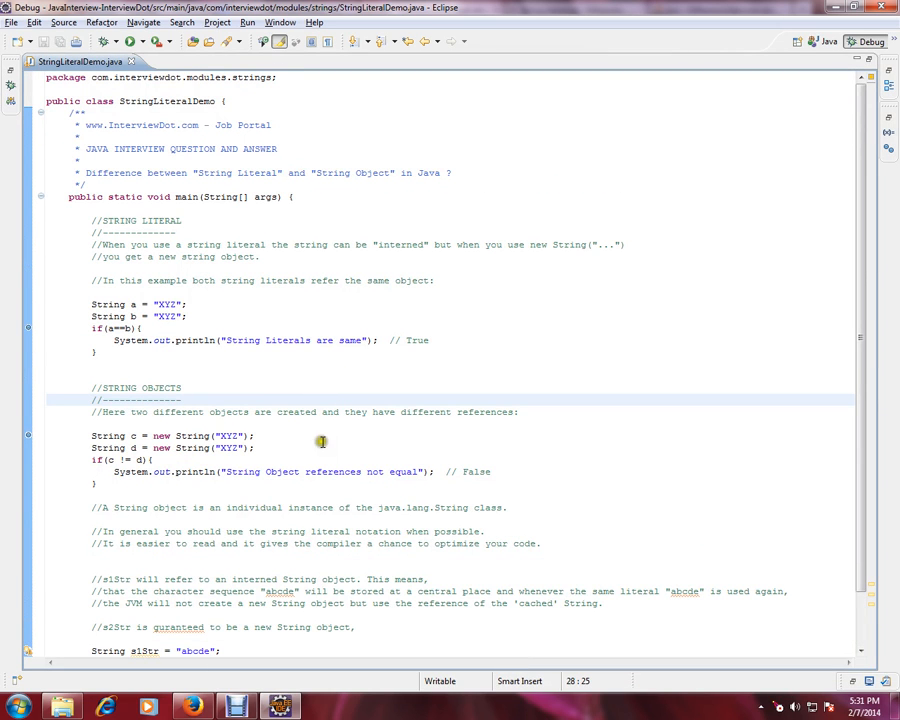